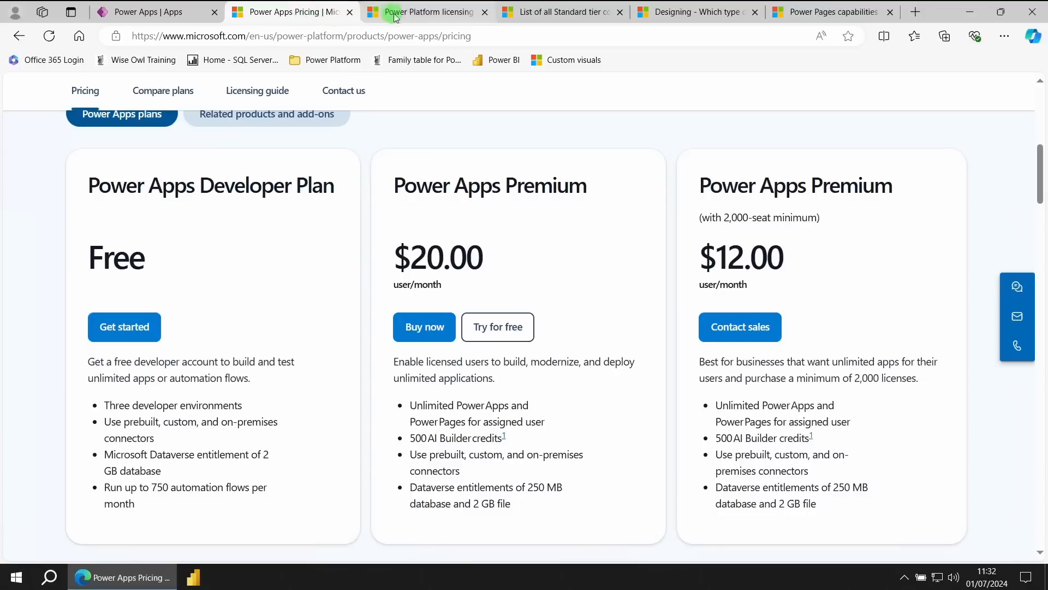
Switch to the Power Platform licensing FAQ tab covering Premium, per app and pay-as-you-go
{"action": "left_click", "coordinate": [424, 12]}
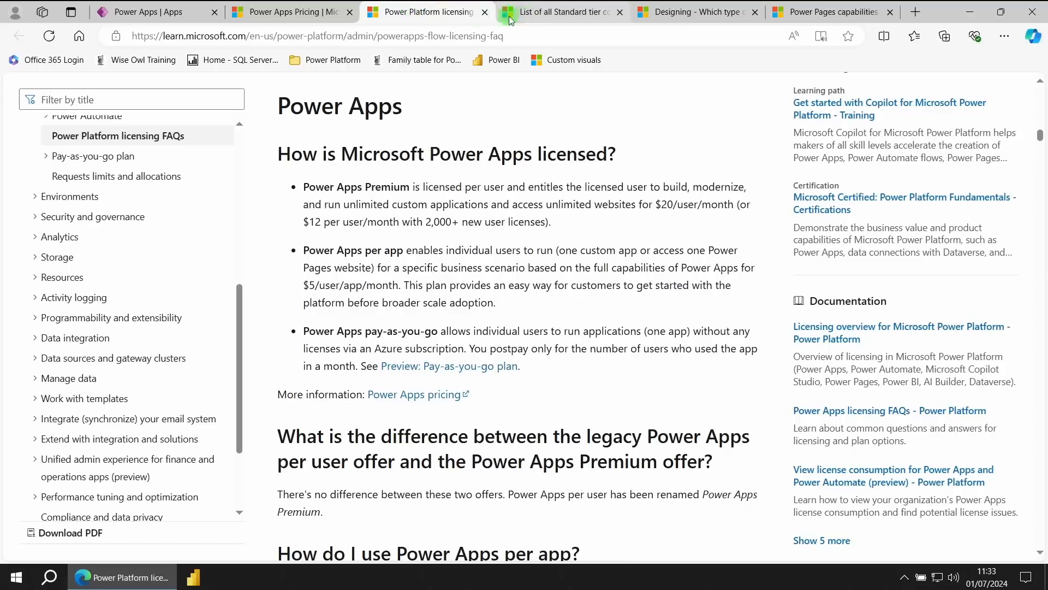
Scroll the Standard tier connectors page and filter the catalogue to Premium tier connectors
{"action": "left_click", "coordinate": [558, 12]}
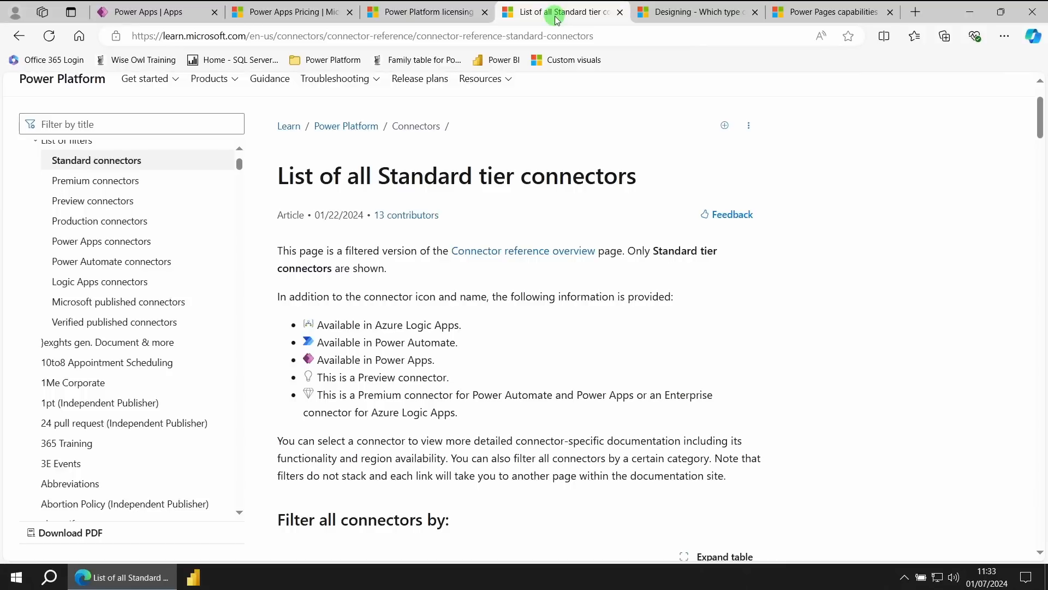
{"action": "scroll", "scroll_direction": "down", "scroll_amount": 3}
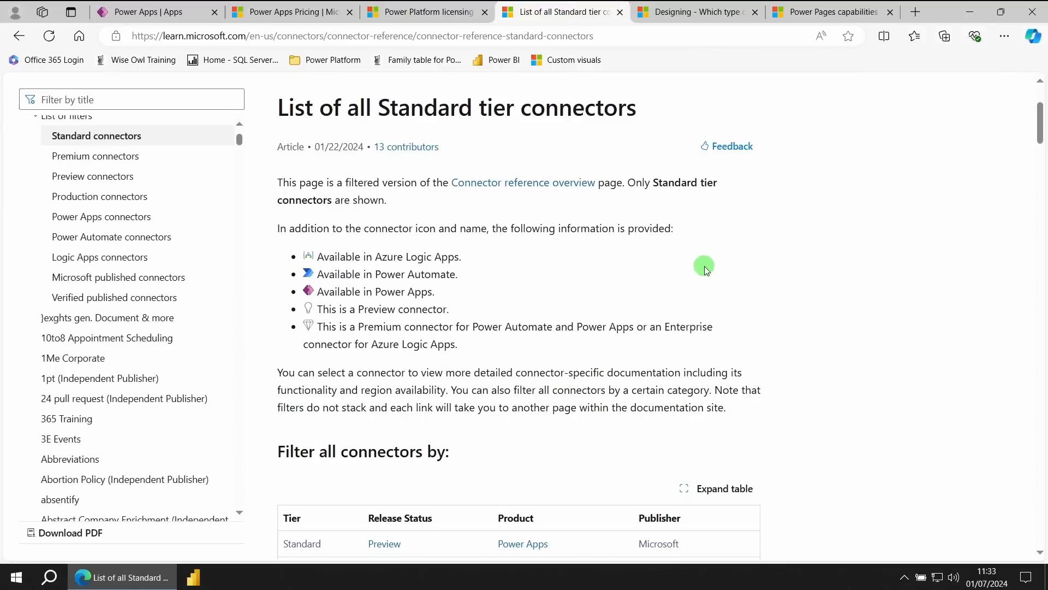
{"action": "scroll", "scroll_direction": "down", "scroll_amount": 3}
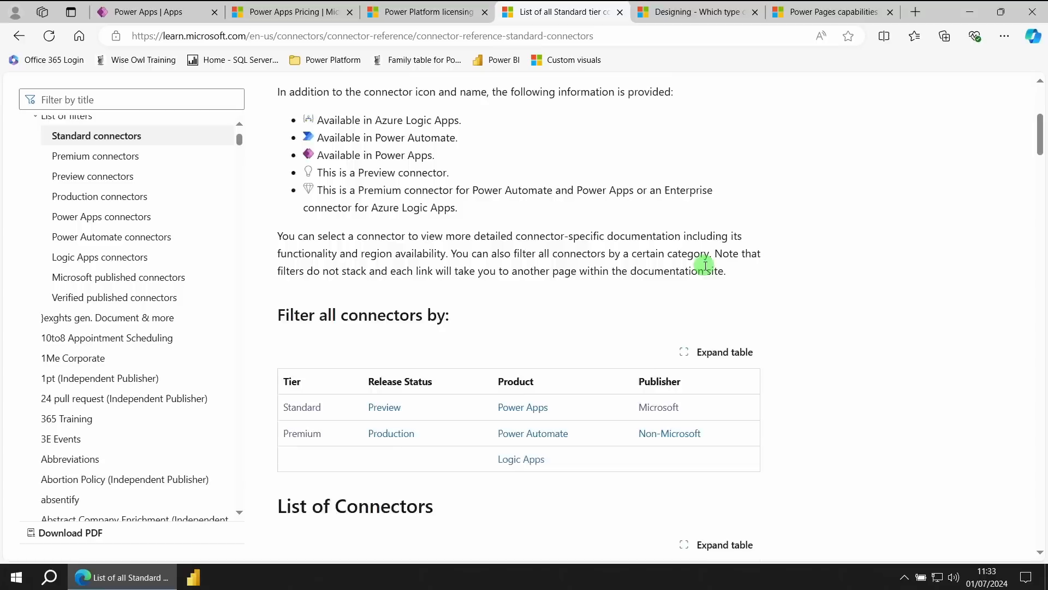
{"action": "scroll", "scroll_direction": "down", "scroll_amount": 3}
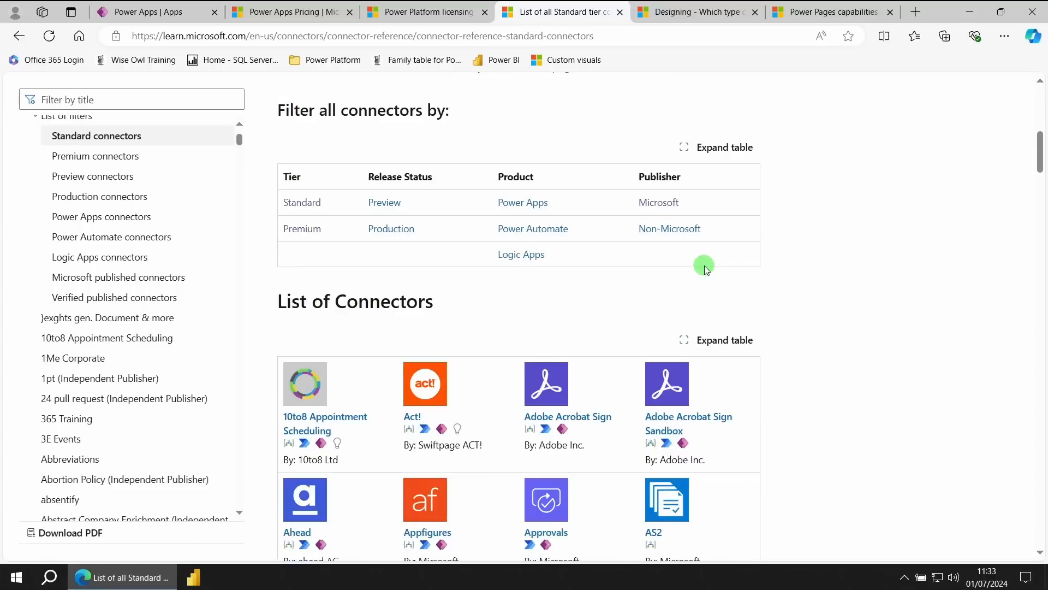
{"action": "scroll", "scroll_direction": "down", "scroll_amount": 3}
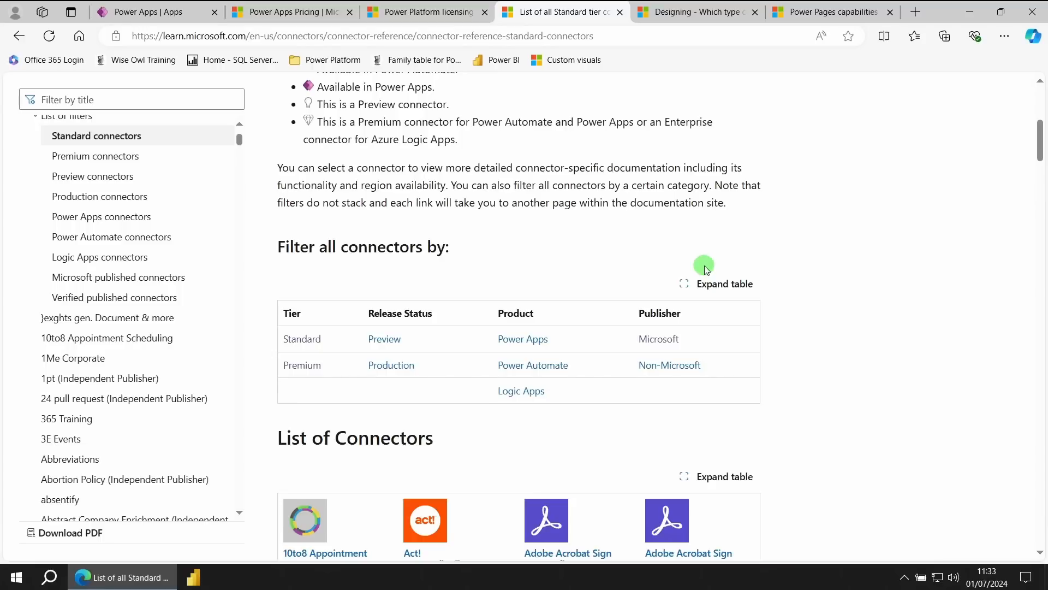
{"action": "mouse_move", "coordinate": [311, 364]}
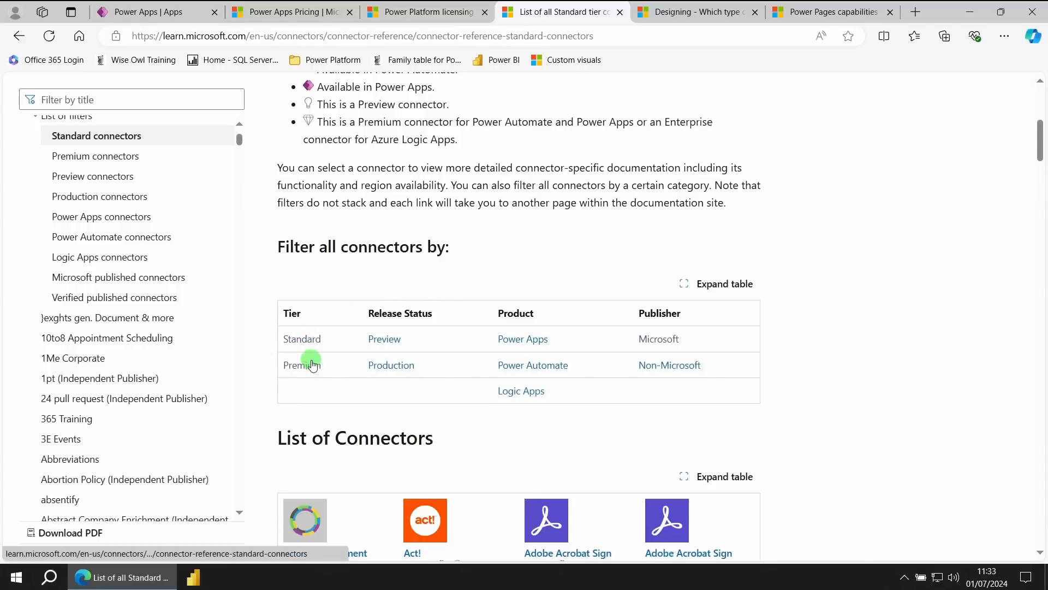
{"action": "left_click", "coordinate": [301, 364]}
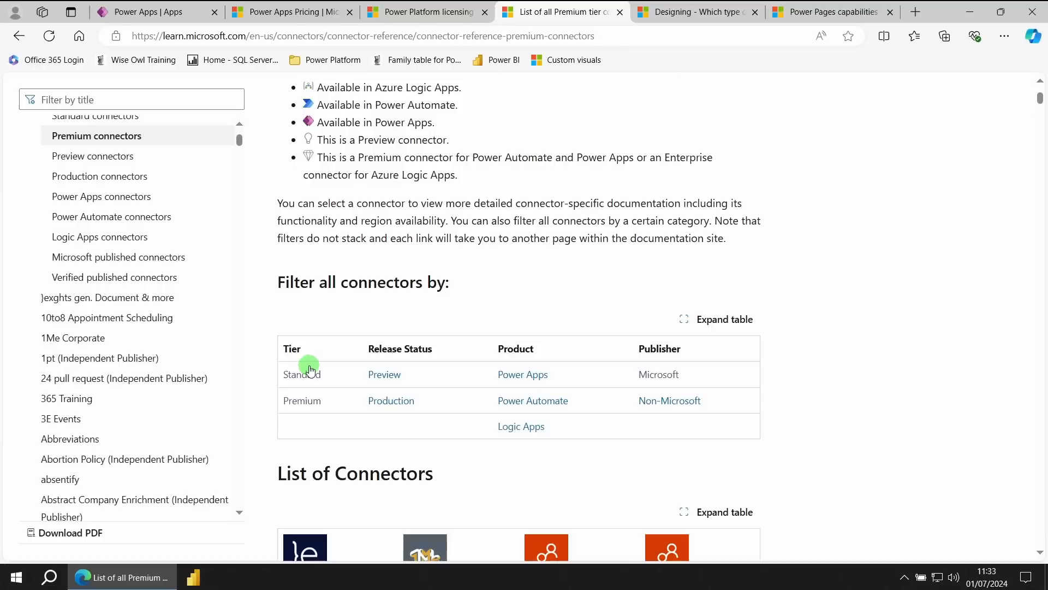
{"action": "scroll", "scroll_direction": "down", "scroll_amount": 3}
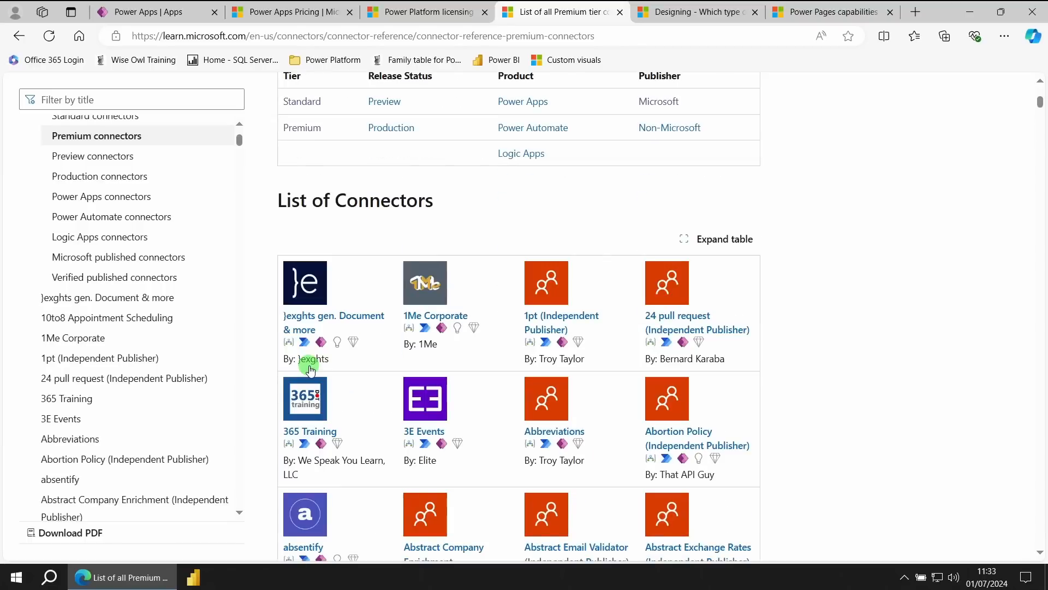
{"action": "mouse_move", "coordinate": [823, 356]}
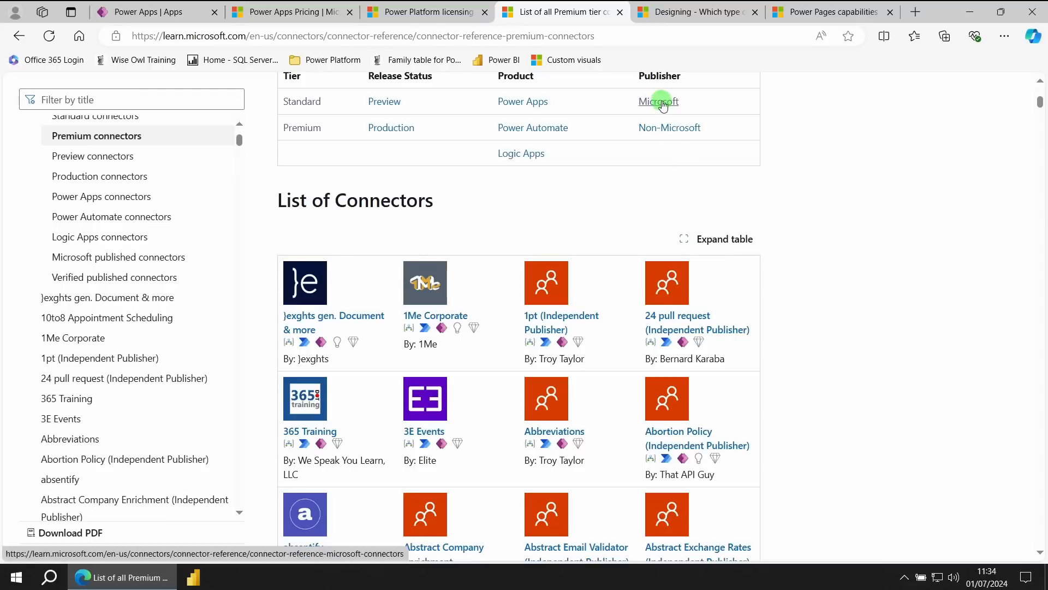
Filter connectors to the Microsoft publisher and accept the cookie notice
{"action": "left_click", "coordinate": [658, 101]}
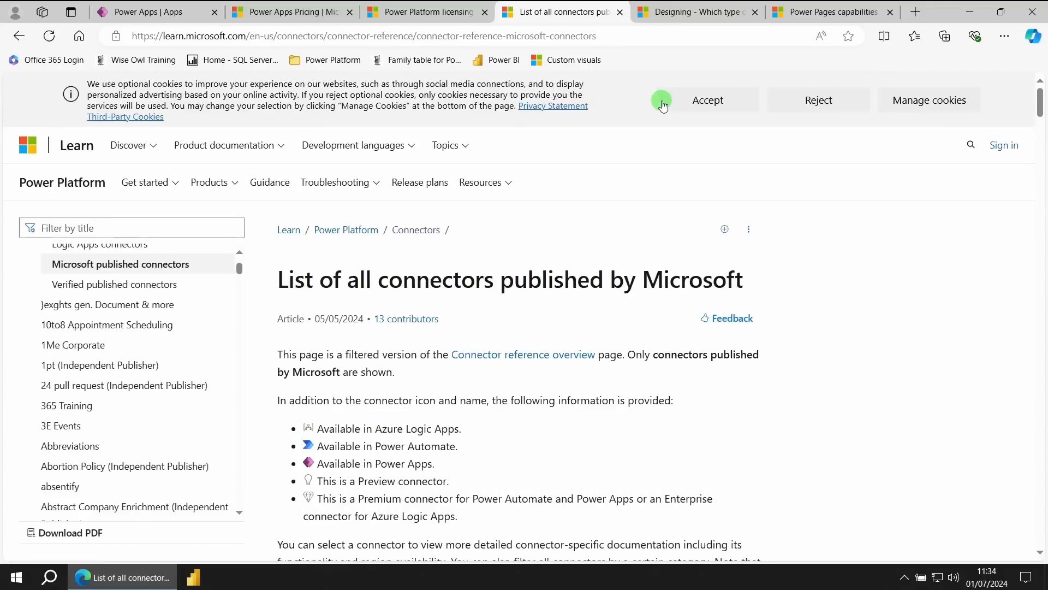
{"action": "left_click", "coordinate": [706, 99]}
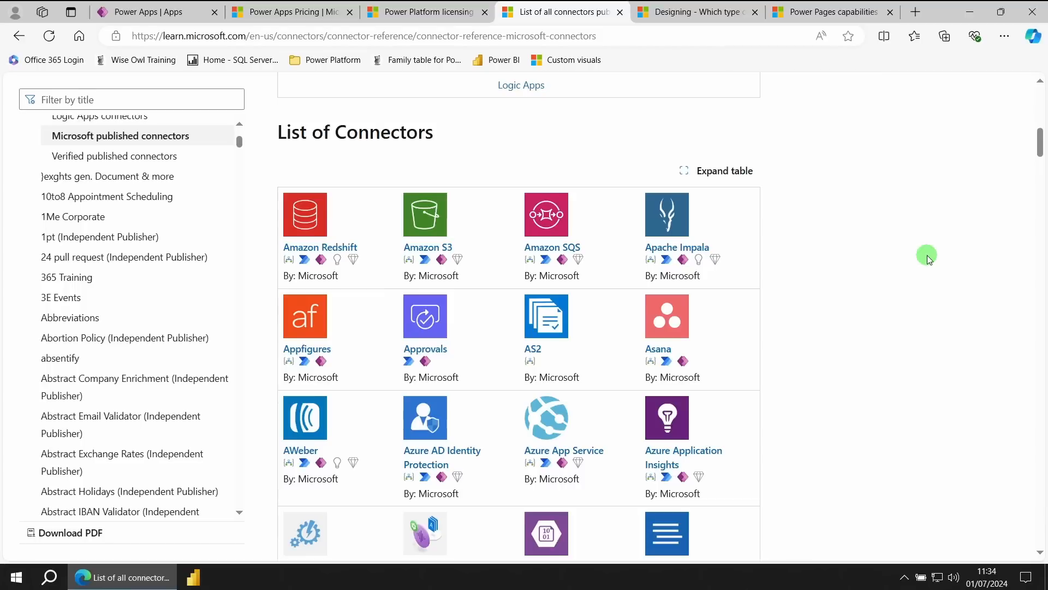
{"action": "scroll", "scroll_direction": "up", "scroll_amount": 3}
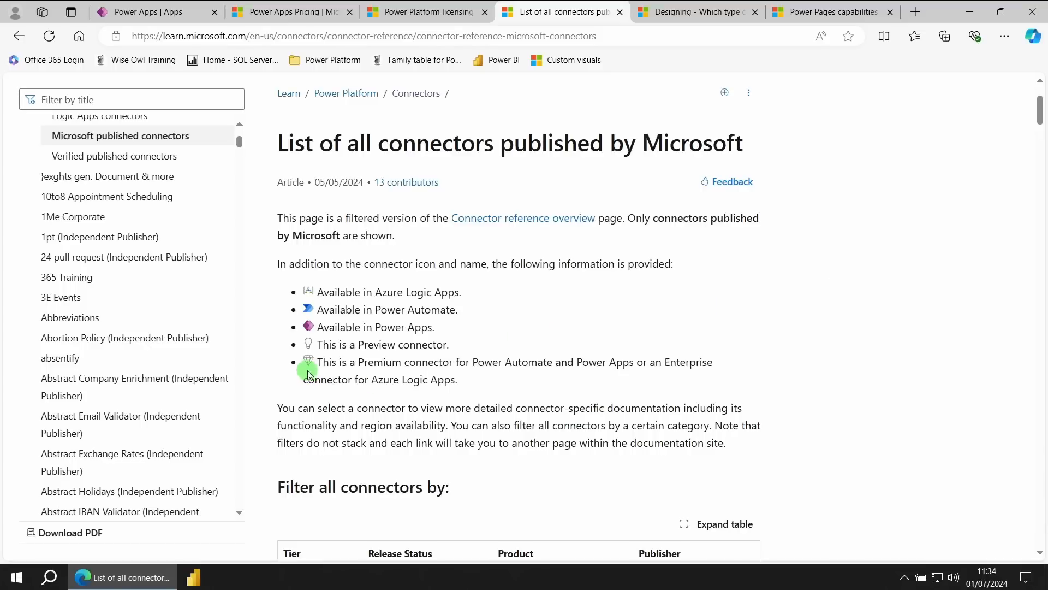
{"action": "mouse_move", "coordinate": [351, 372]}
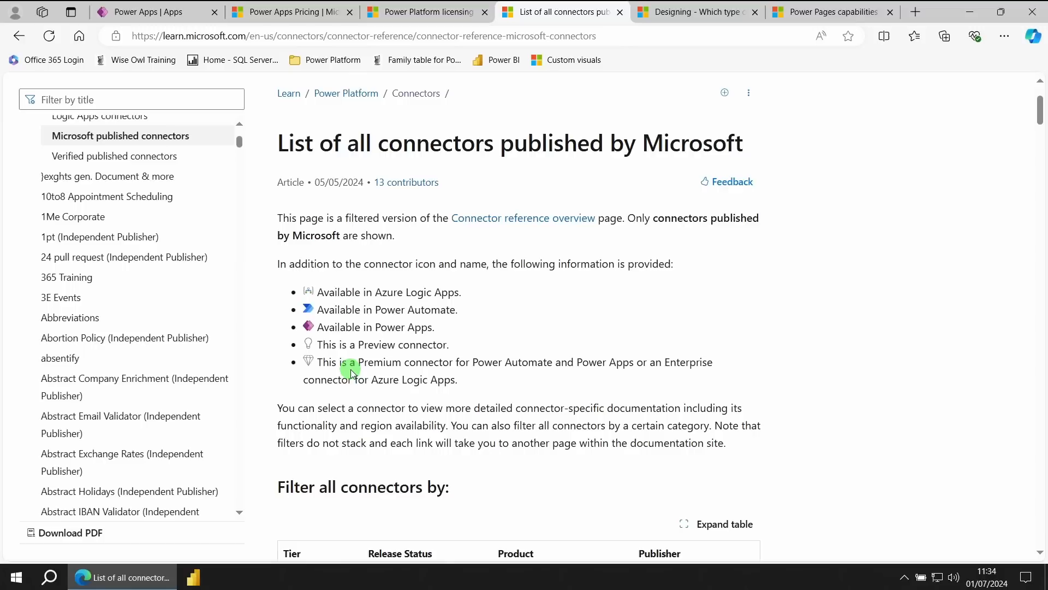
{"action": "mouse_move", "coordinate": [677, 297]}
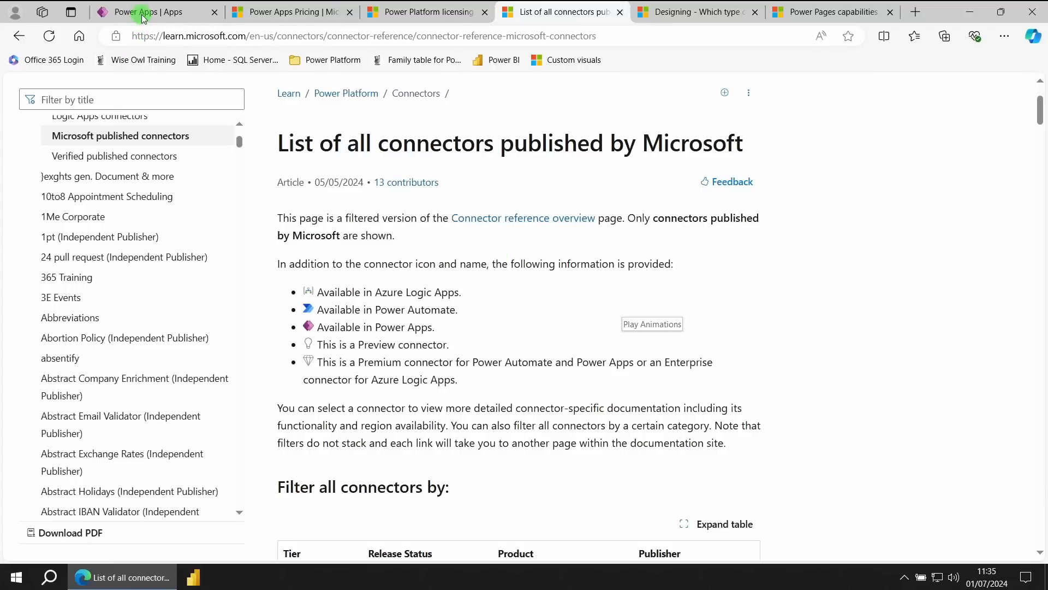
Switch back to the Power Apps | Apps tab showing an empty apps list
{"action": "left_click", "coordinate": [154, 12]}
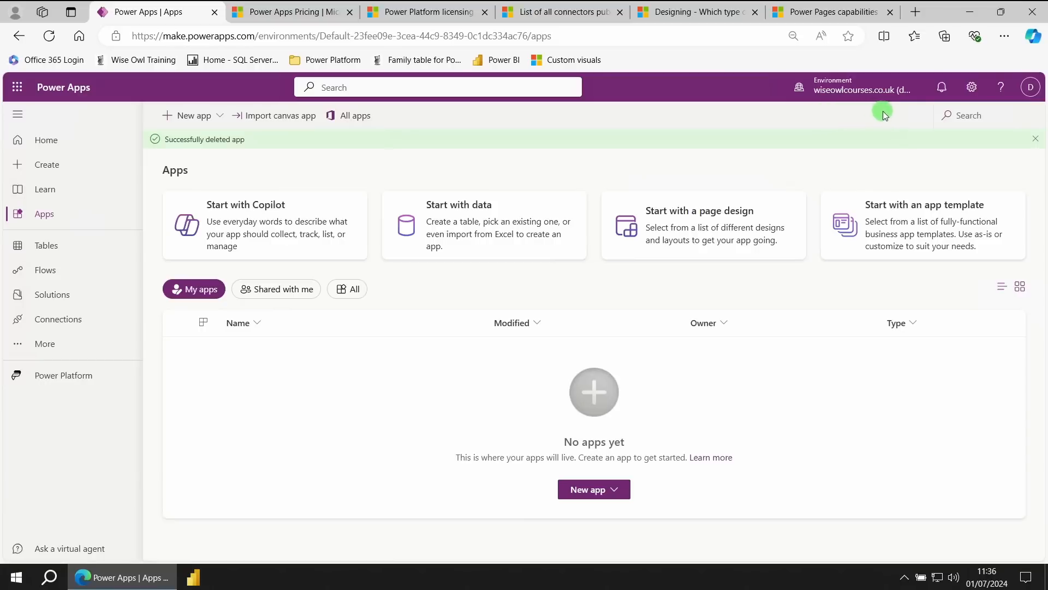
{"action": "mouse_move", "coordinate": [888, 111]}
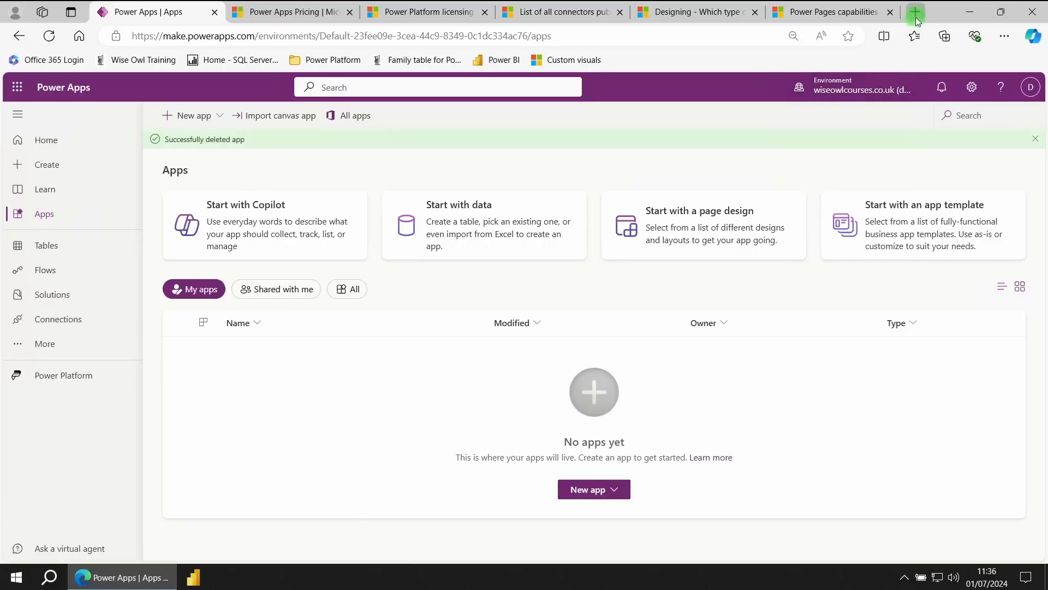
In a new tab, scroll the Bing results and open the Power Apps Developer Plan page
{"action": "left_click", "coordinate": [914, 12]}
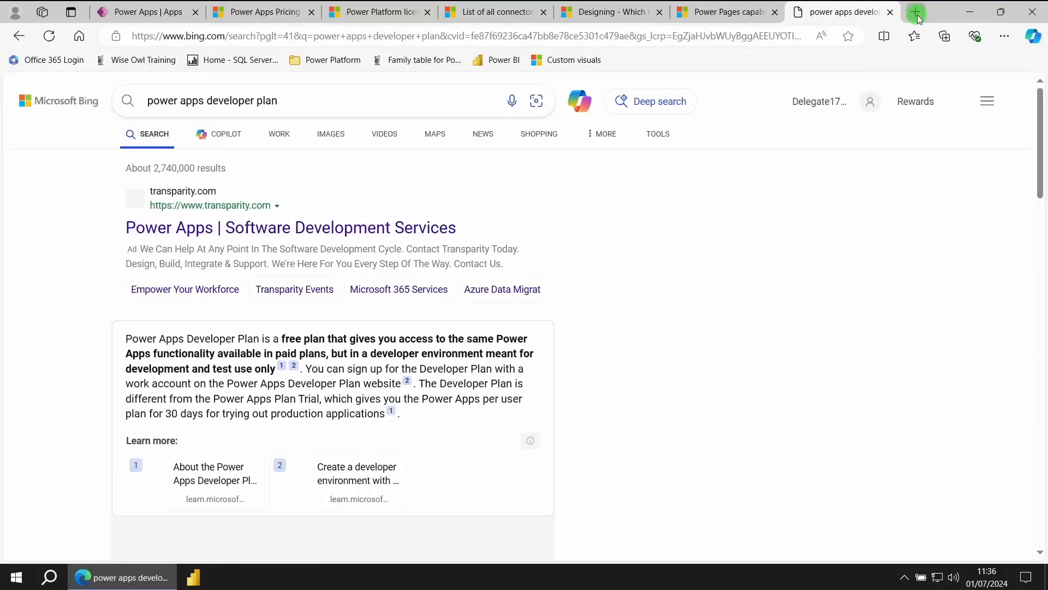
{"action": "scroll", "scroll_direction": "down", "scroll_amount": 3}
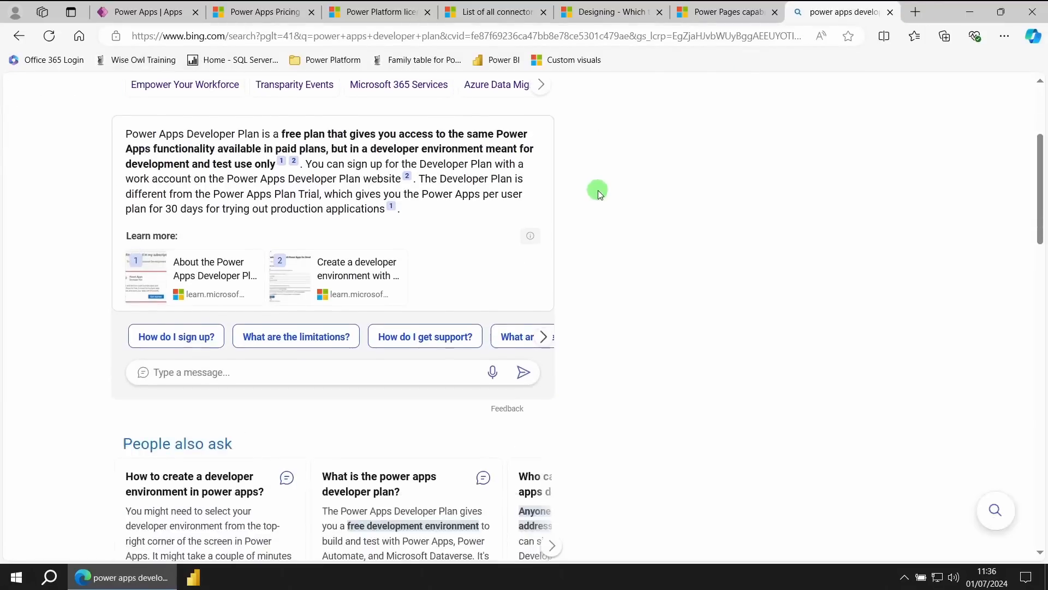
{"action": "scroll", "scroll_direction": "down", "scroll_amount": 3}
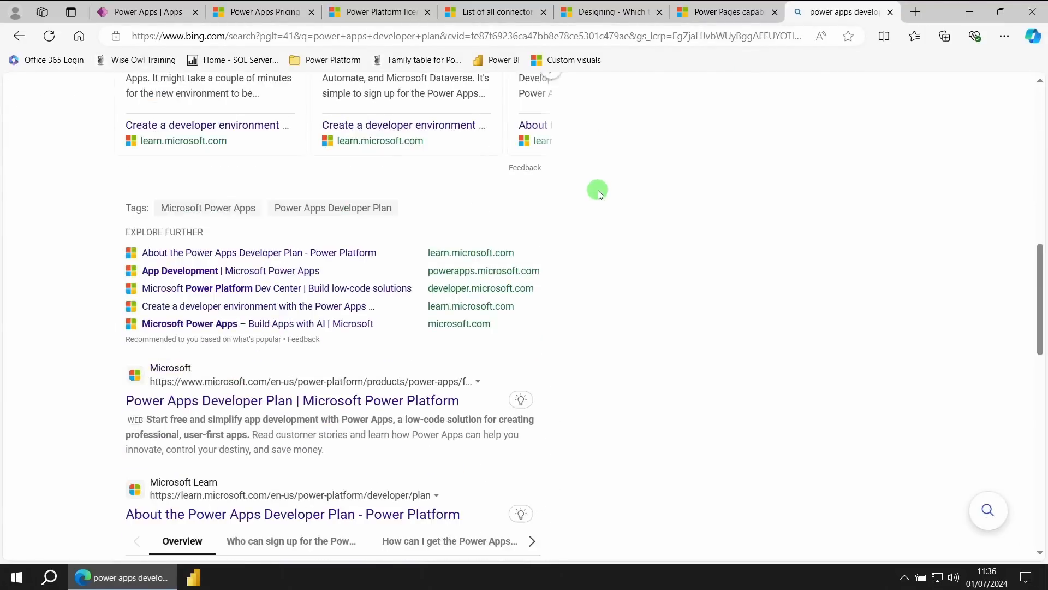
{"action": "scroll", "scroll_direction": "down", "scroll_amount": 3}
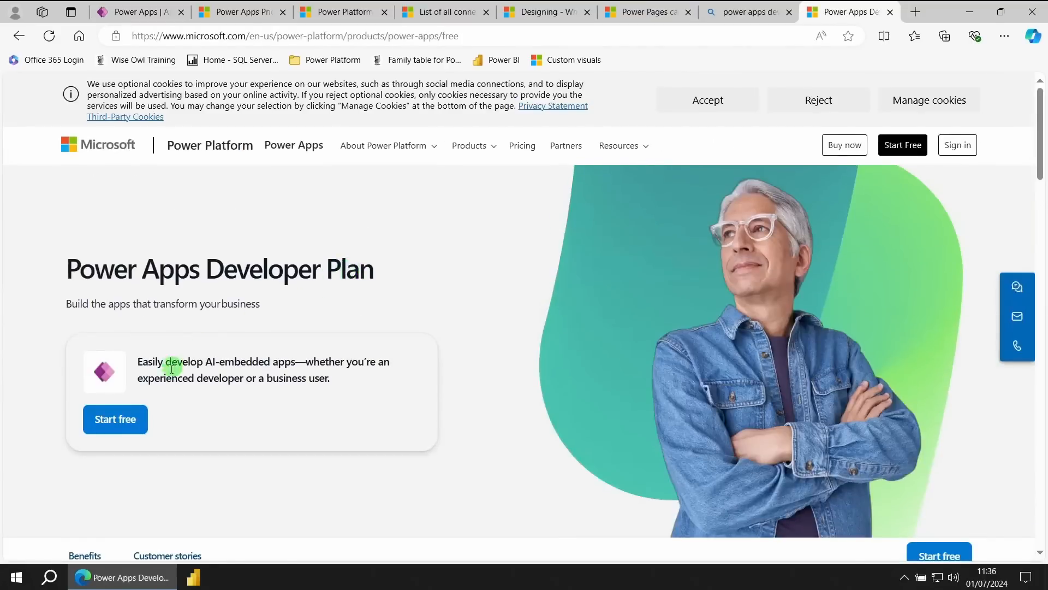
{"action": "left_click", "coordinate": [115, 419]}
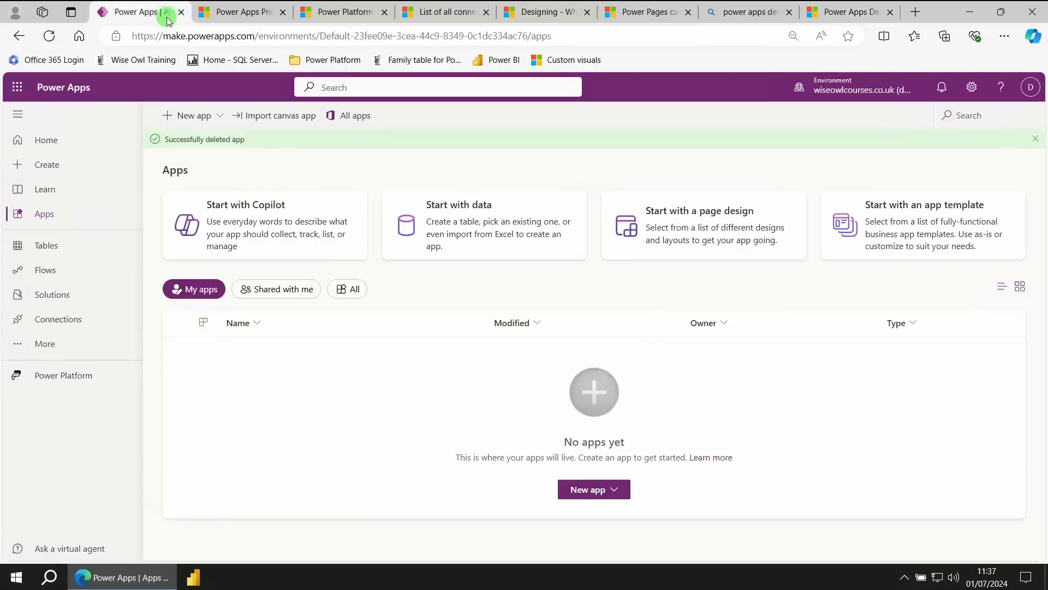
Return to the Power Apps apps list and choose Developer Environment from the environment picker
{"action": "left_click", "coordinate": [798, 87]}
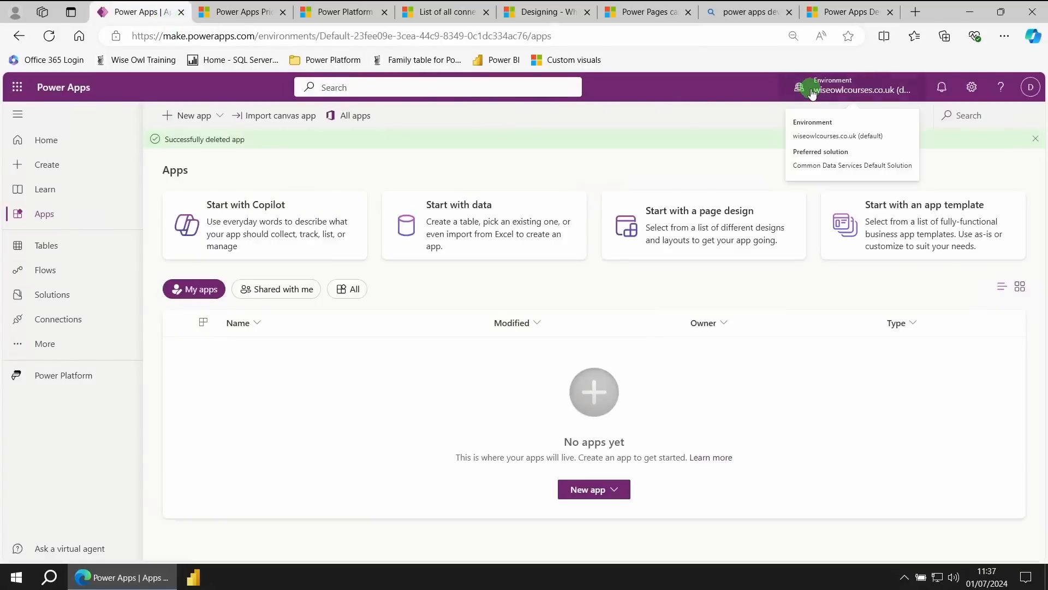
{"action": "left_click", "coordinate": [811, 87]}
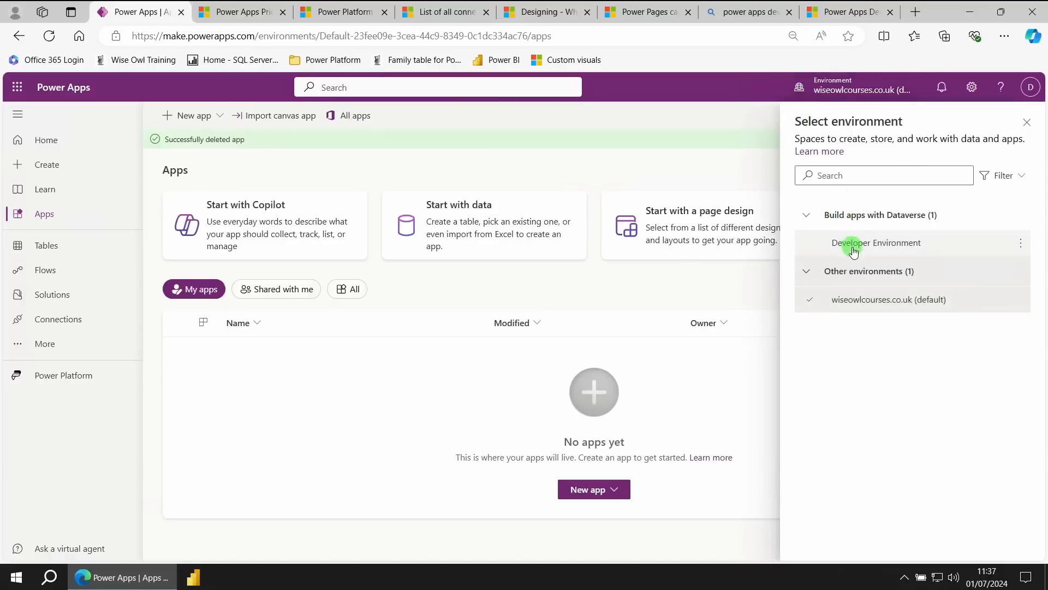
{"action": "left_click", "coordinate": [878, 242]}
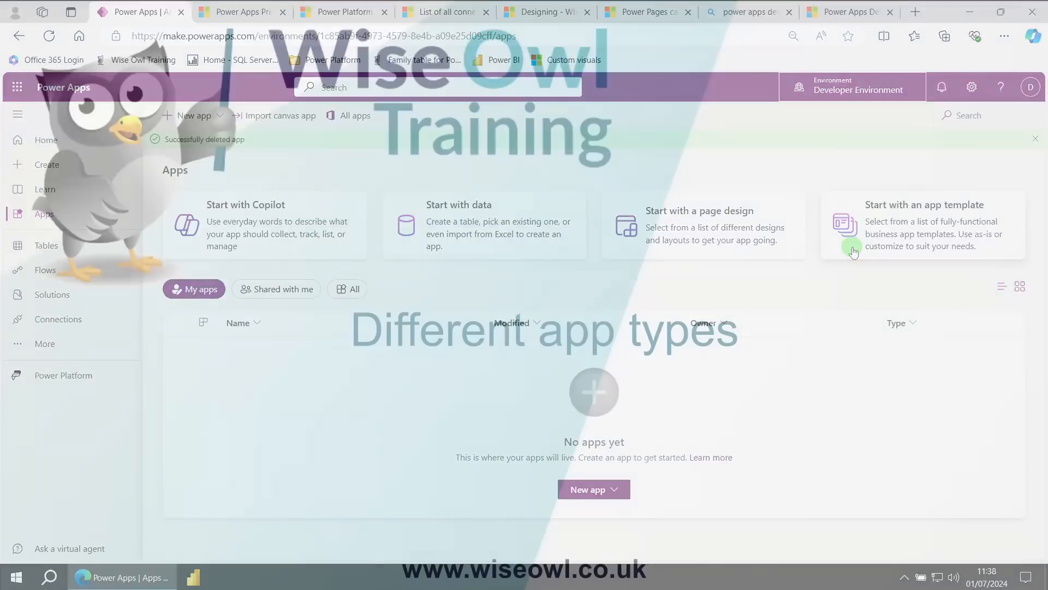
Switch to the 'Designing - Which type of app' article comparing model-driven and canvas apps
{"action": "left_click", "coordinate": [542, 12]}
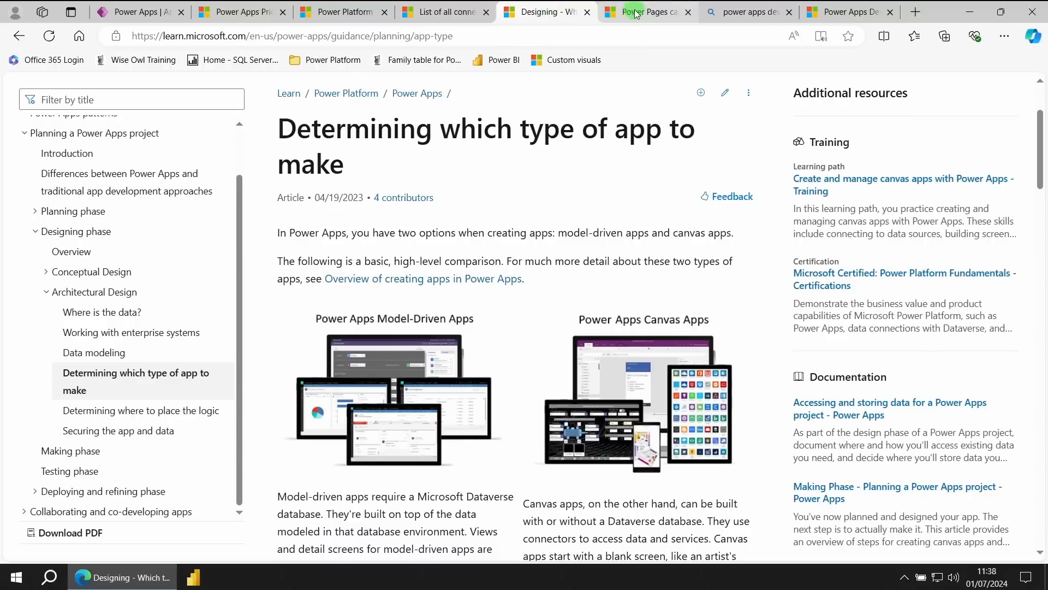
Scroll through the Power Pages capabilities article, then return via the Designing tab to Power Apps
{"action": "left_click", "coordinate": [642, 12]}
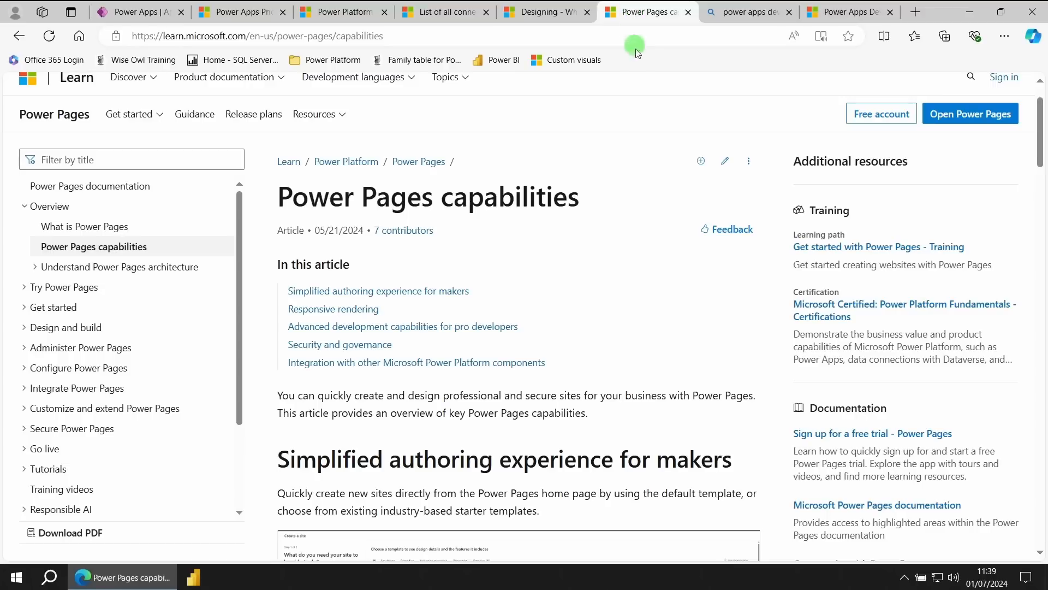
{"action": "scroll", "scroll_direction": "down", "scroll_amount": 3}
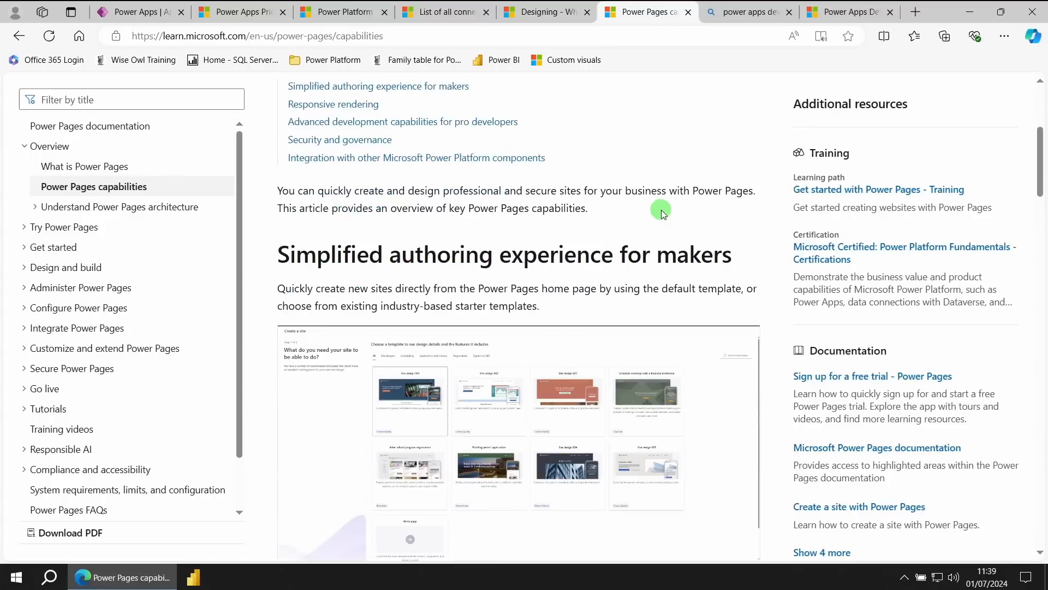
{"action": "scroll", "scroll_direction": "down", "scroll_amount": 3}
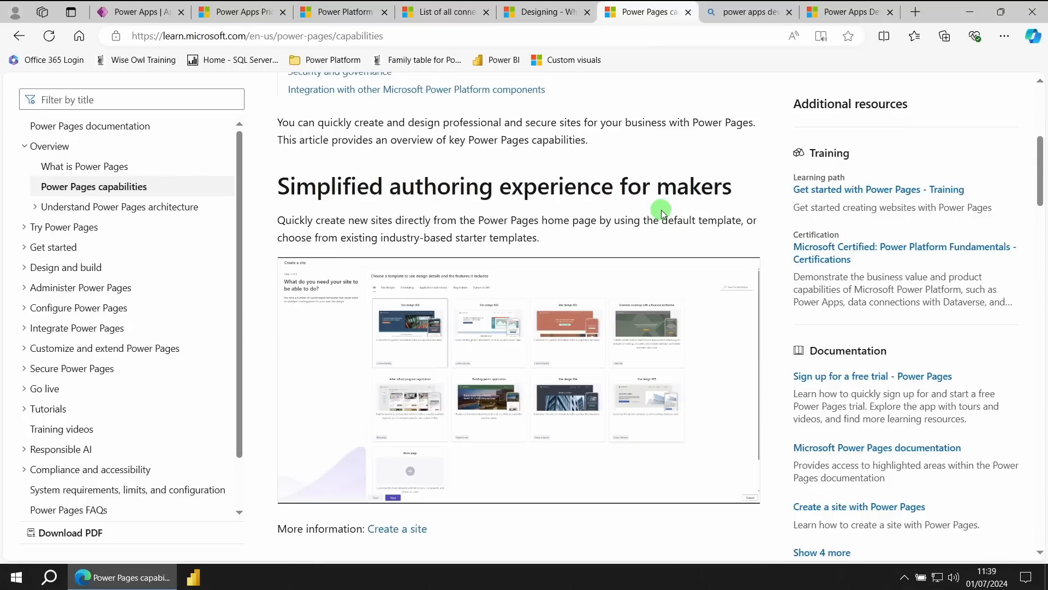
{"action": "scroll", "scroll_direction": "down", "scroll_amount": 3}
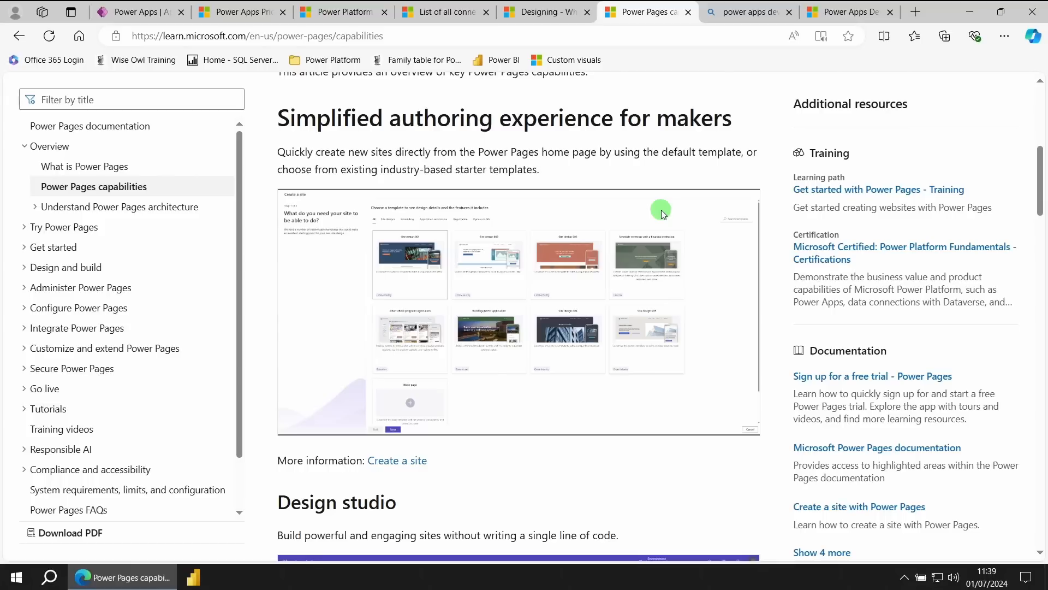
{"action": "left_click", "coordinate": [541, 12]}
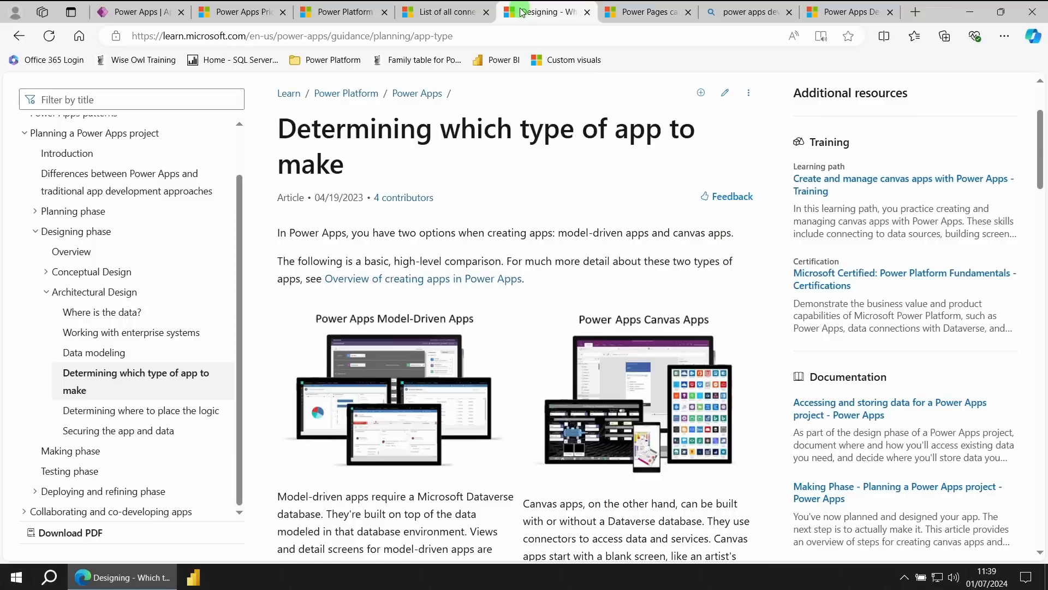
{"action": "left_click", "coordinate": [138, 11]}
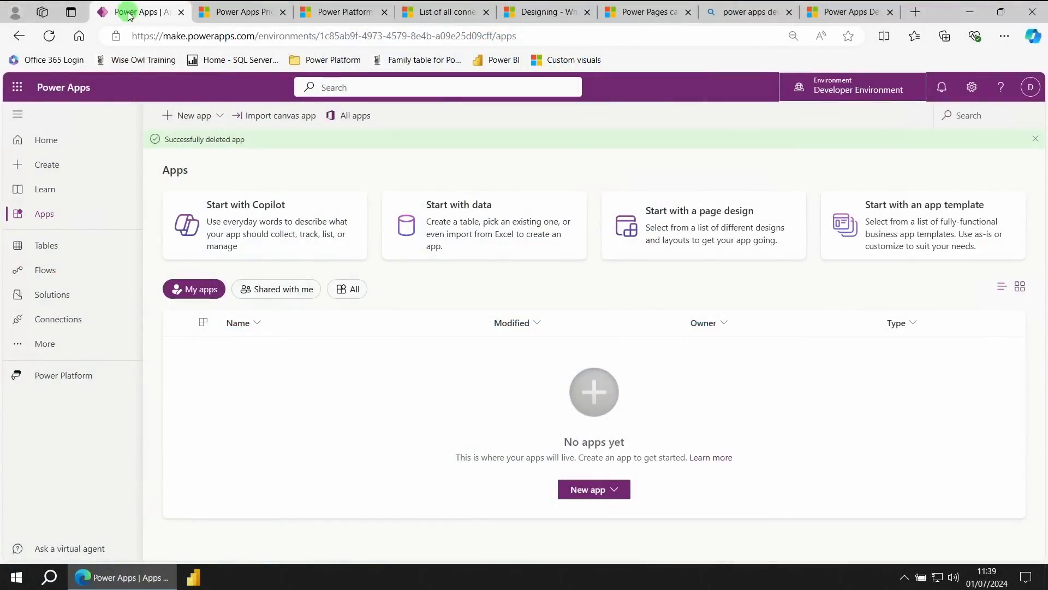
{"action": "mouse_move", "coordinate": [79, 140]}
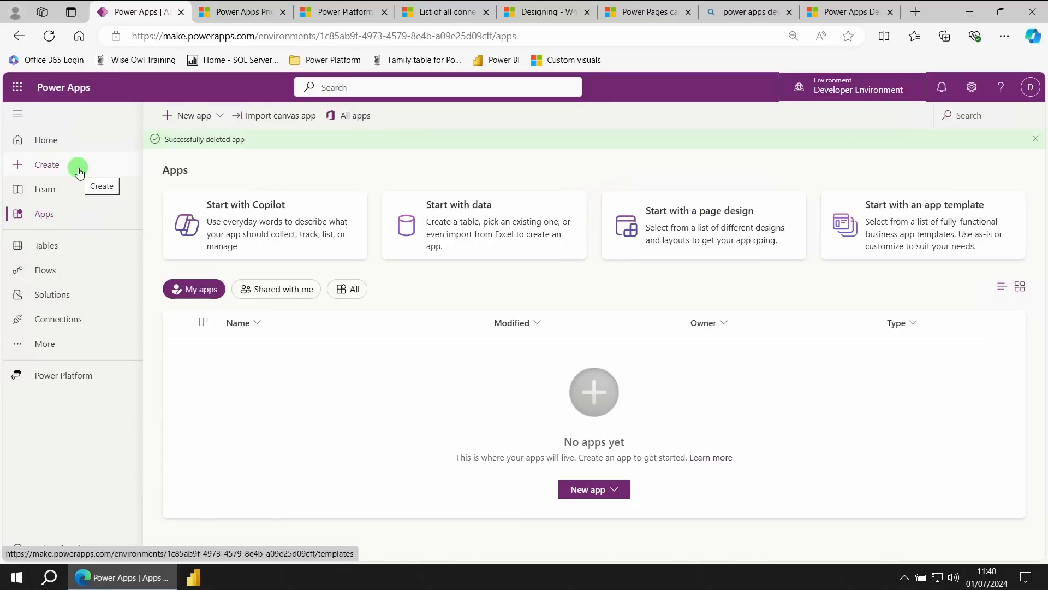
{"action": "mouse_move", "coordinate": [73, 189]}
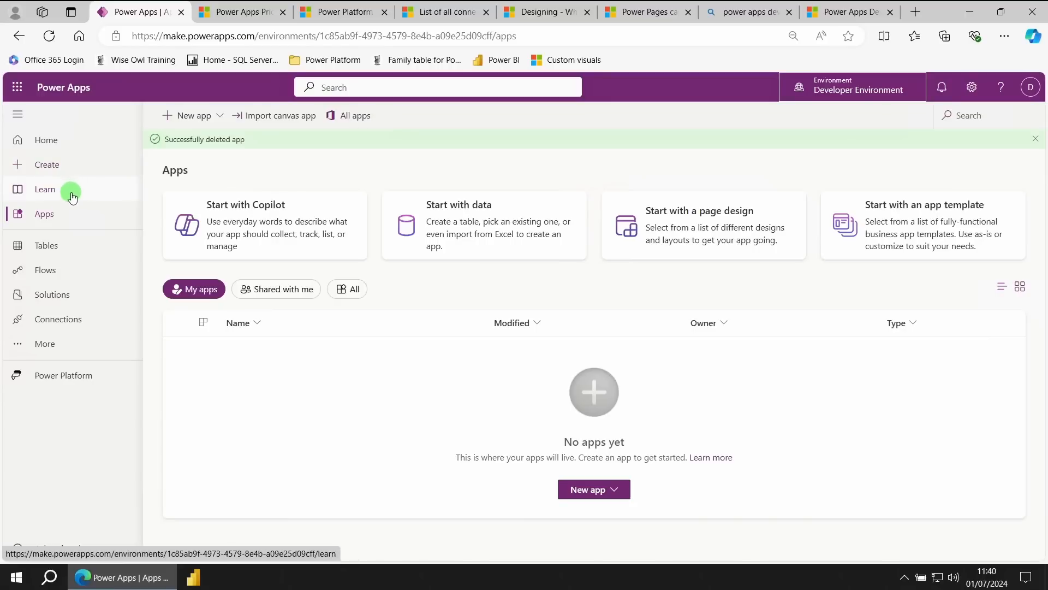
{"action": "mouse_move", "coordinate": [45, 189]}
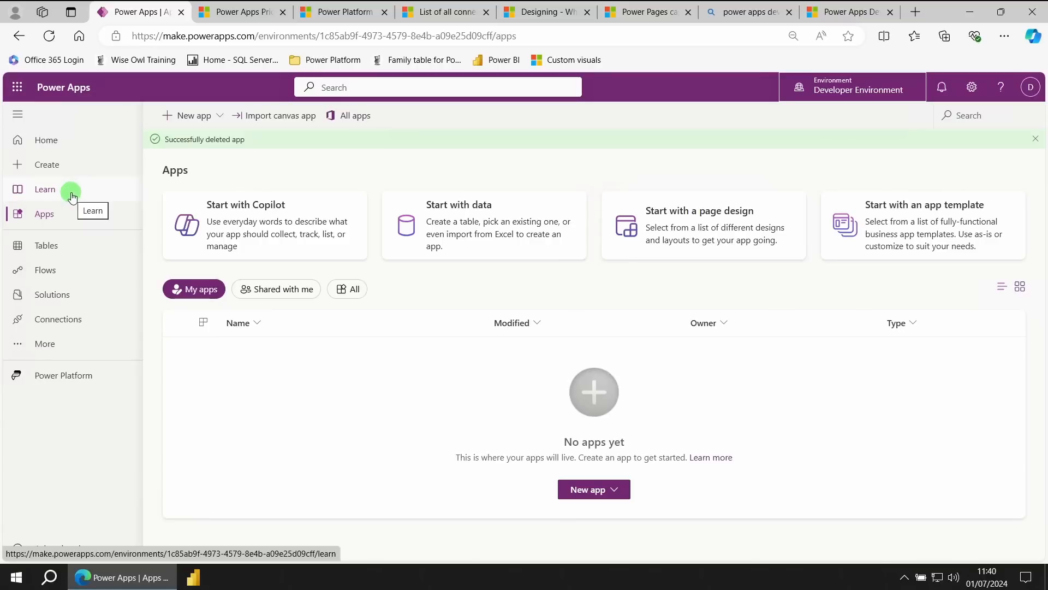
{"action": "mouse_move", "coordinate": [72, 214]}
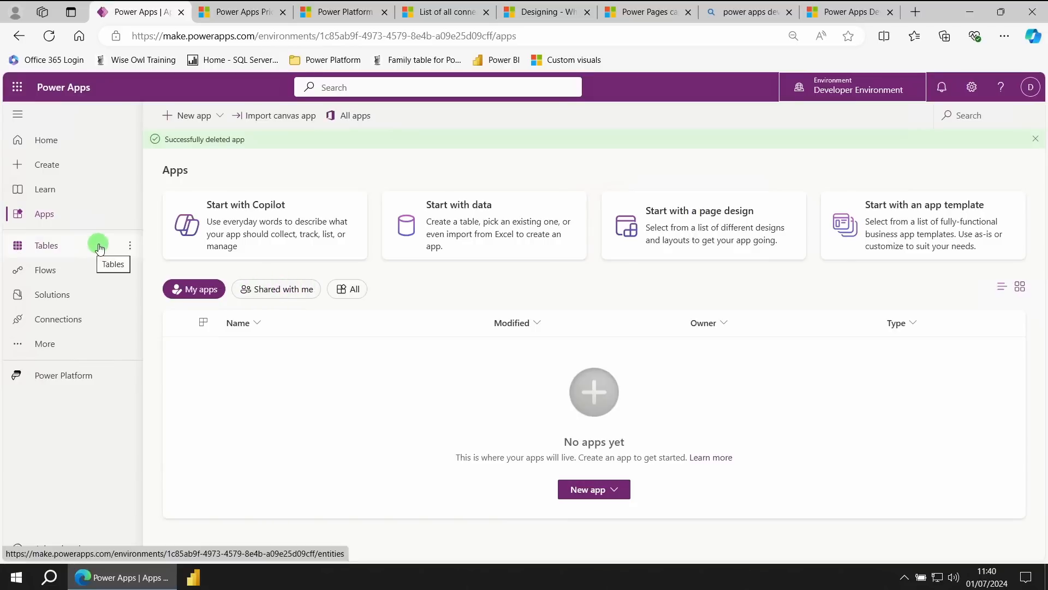
{"action": "mouse_move", "coordinate": [95, 274]}
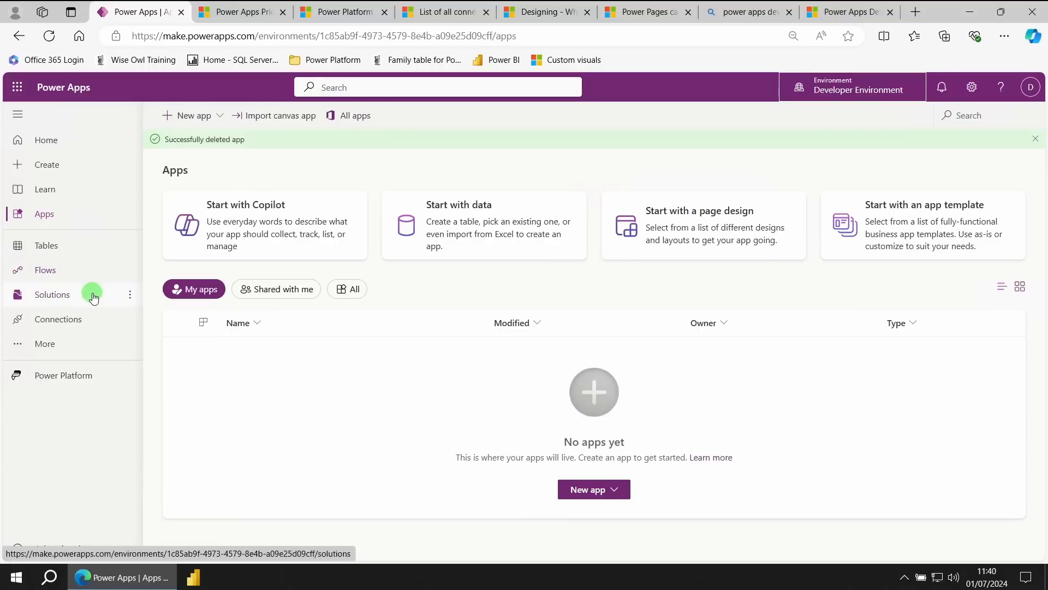
{"action": "mouse_move", "coordinate": [92, 295]}
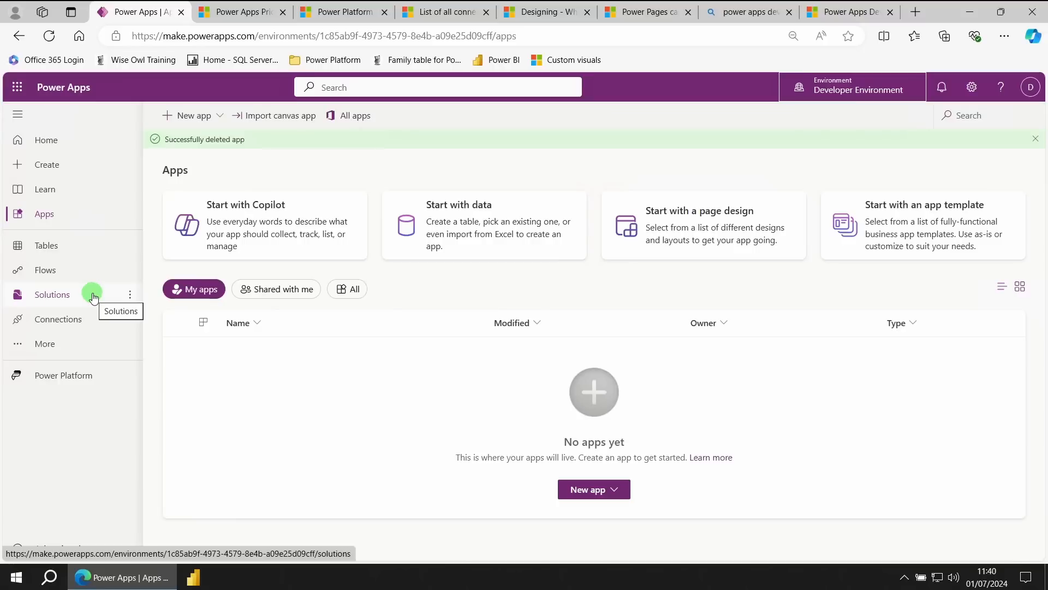
{"action": "mouse_move", "coordinate": [94, 322]}
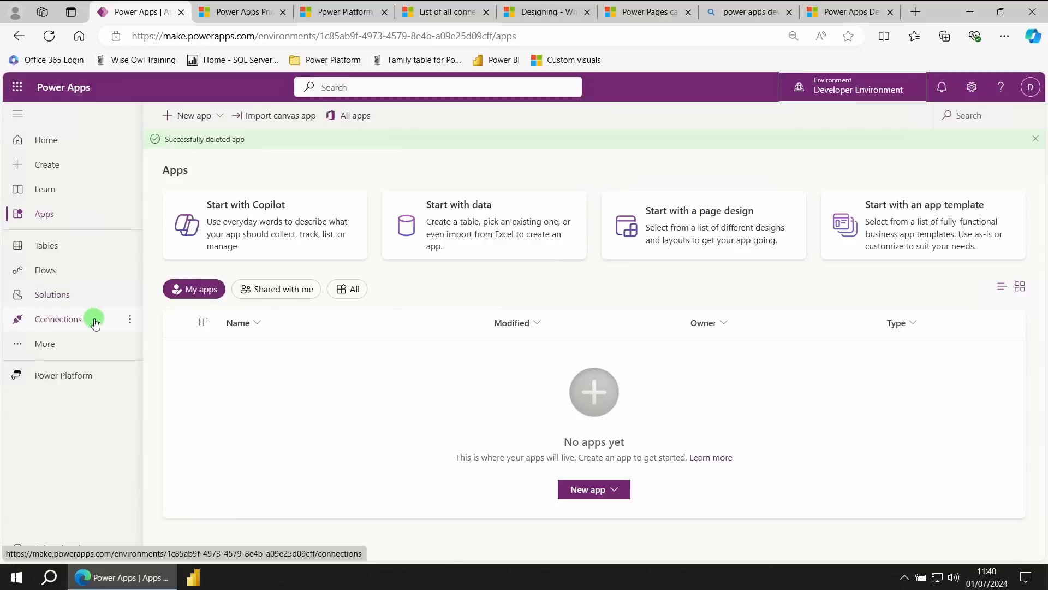